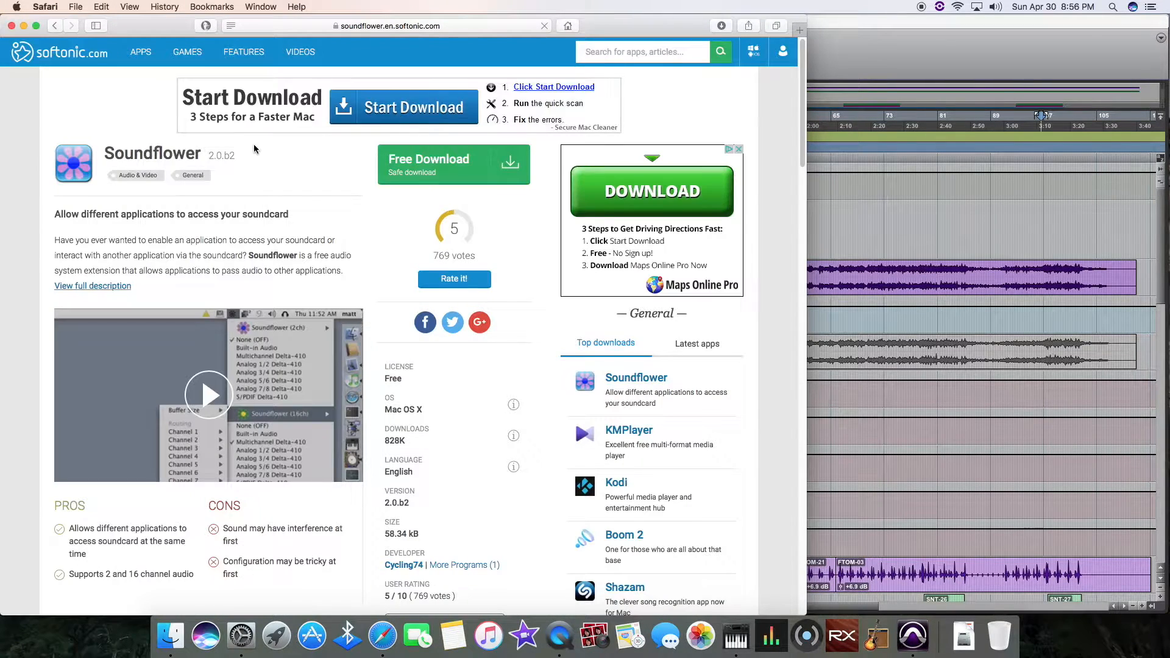
- Scroll through the Soundflower download page on Softonic in Safari
scroll("down", 3)
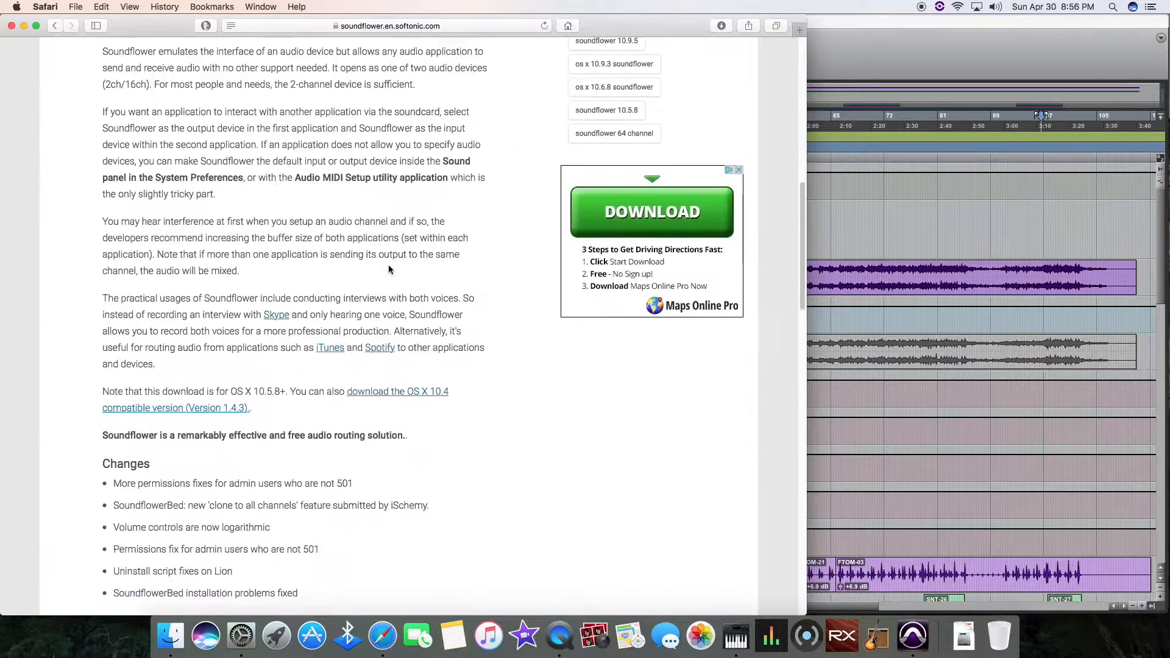
scroll("down", 3)
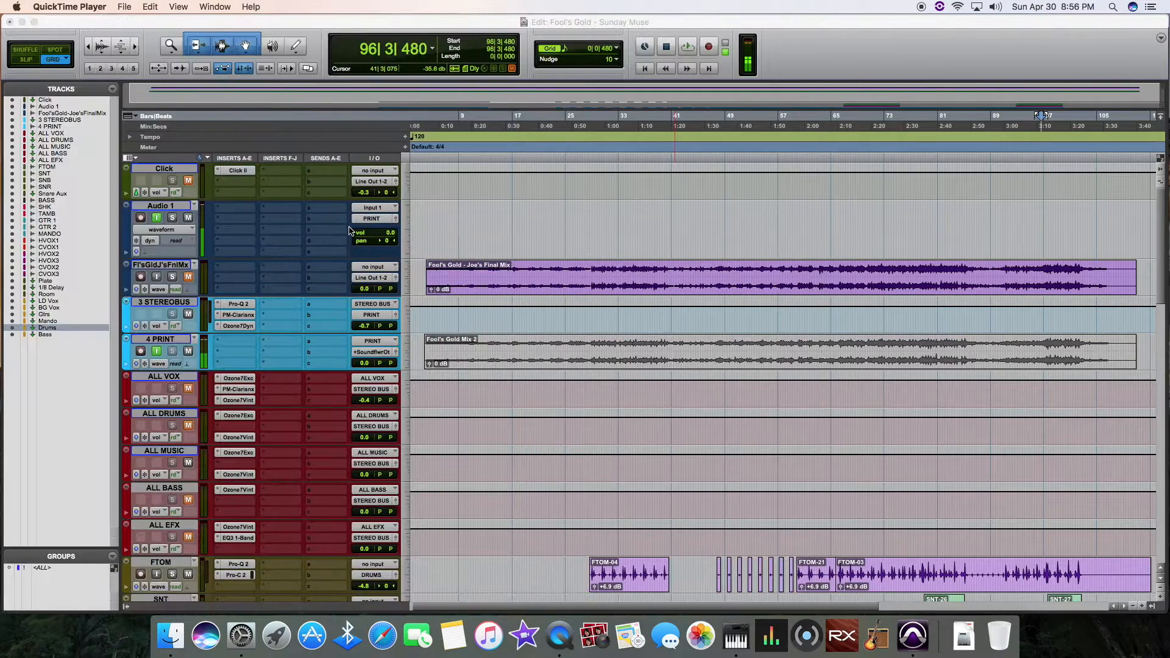
mouse_move(735, 635)
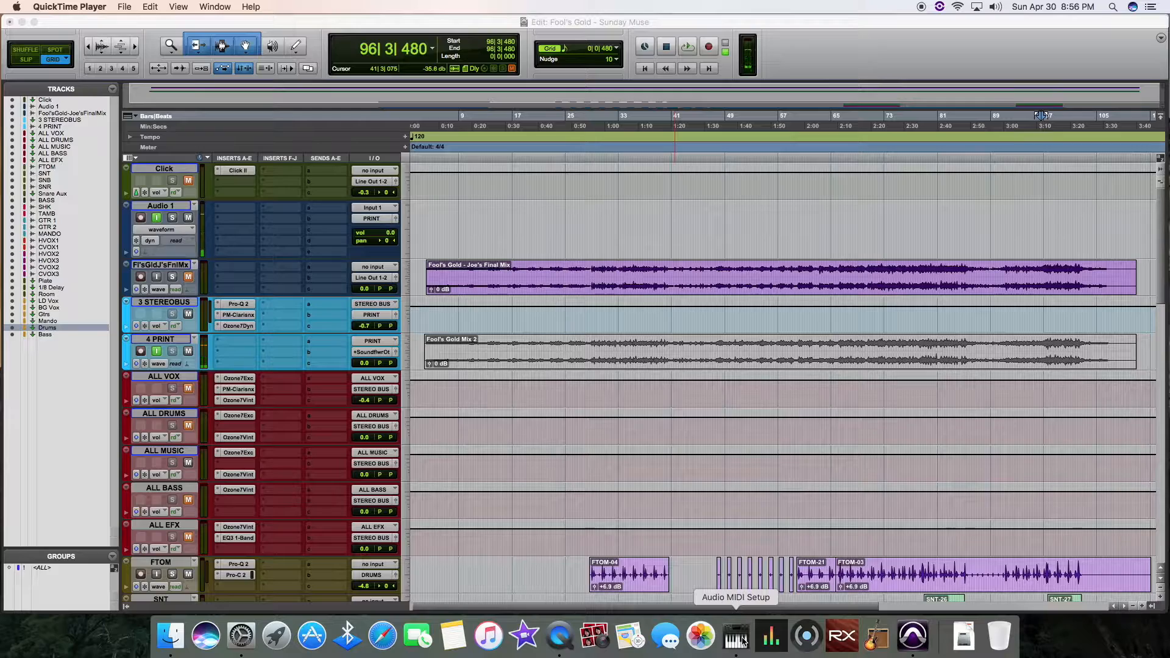
left_click(276, 635)
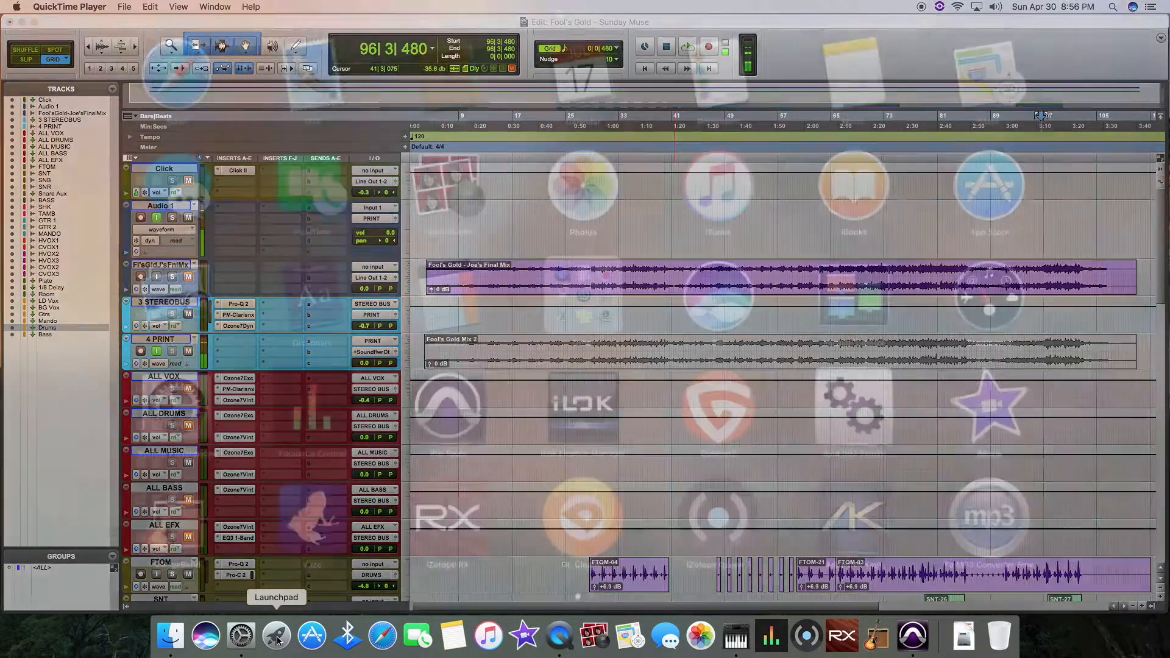
left_click(276, 635)
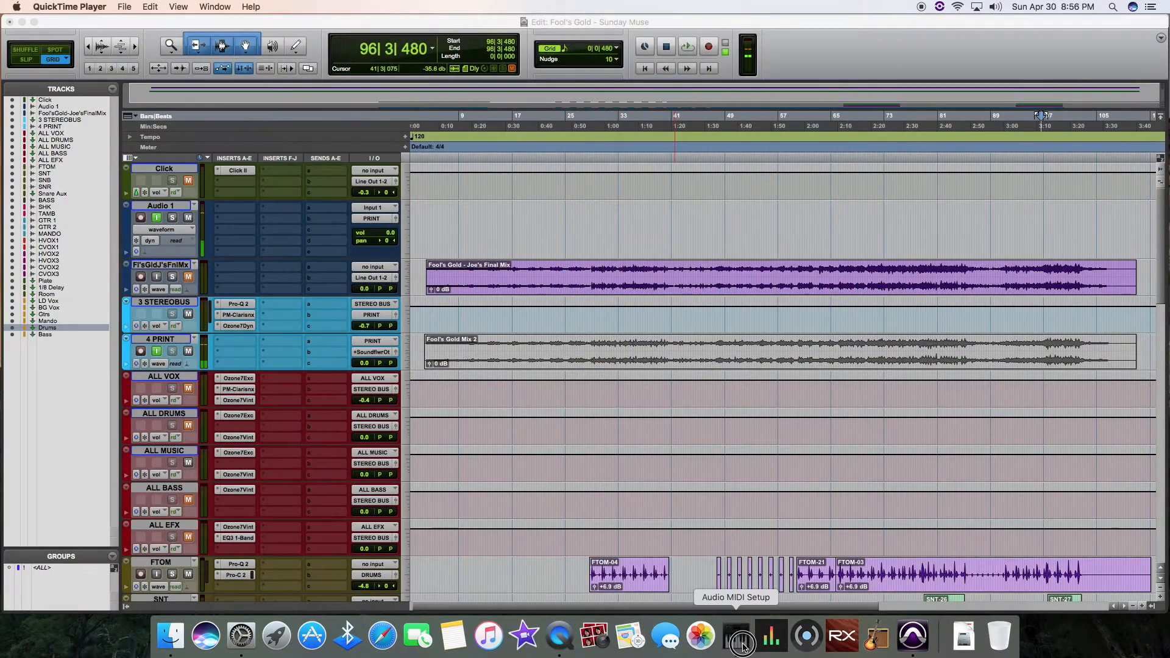
left_click(741, 635)
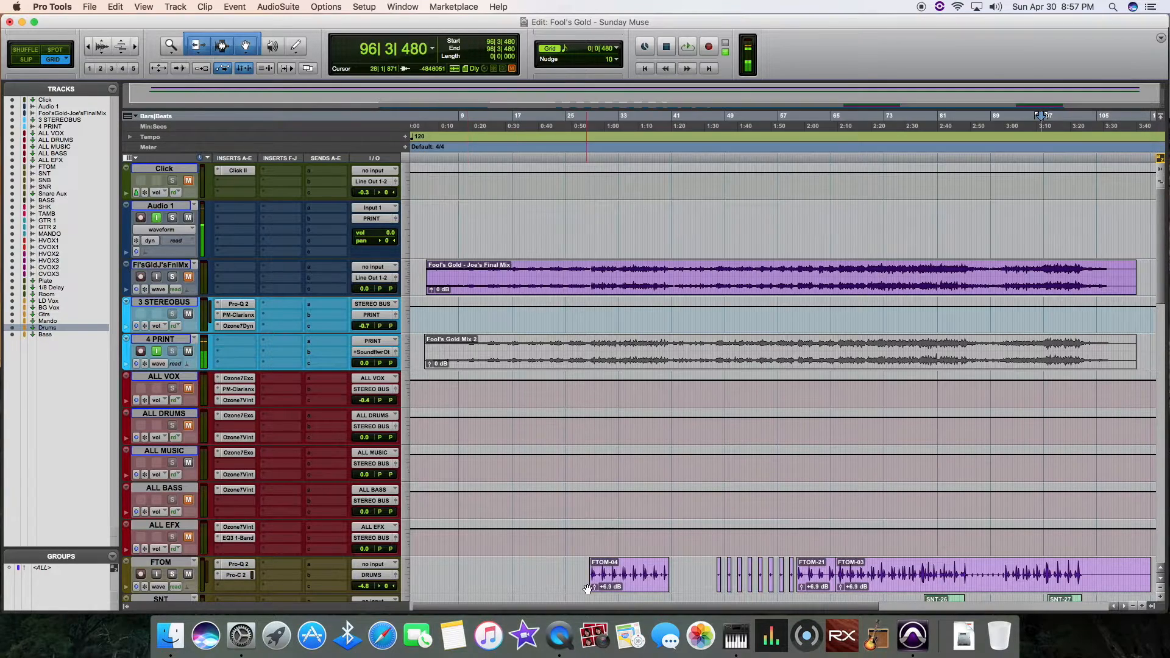
- Choose Soundflower (2ch) as the Sound output and input device, then close System Preferences
left_click(241, 636)
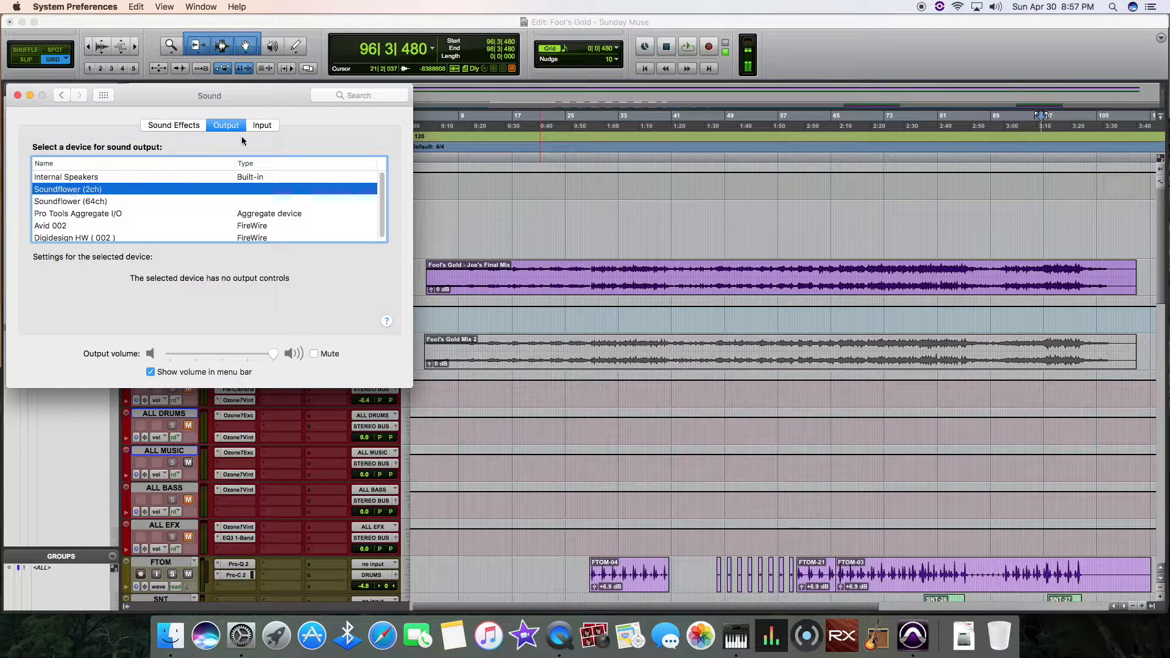
left_click(262, 124)
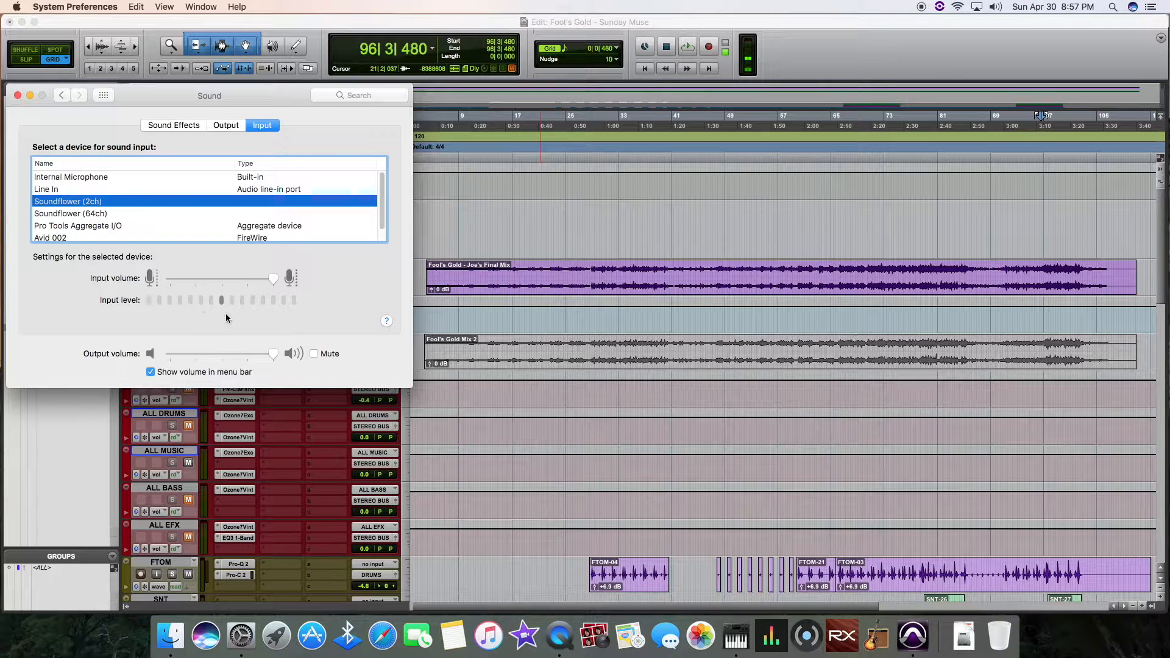
left_click(226, 124)
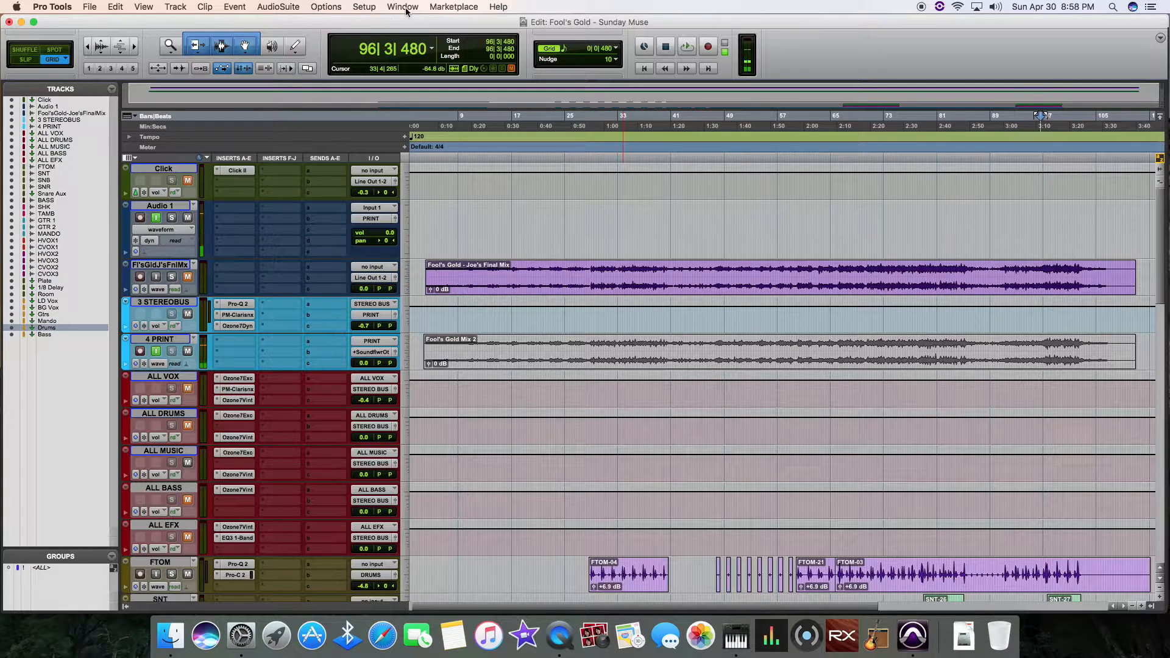
- Confirm Pro Tools Aggregate I/O with a 1024-sample buffer as the playback engine
left_click(363, 7)
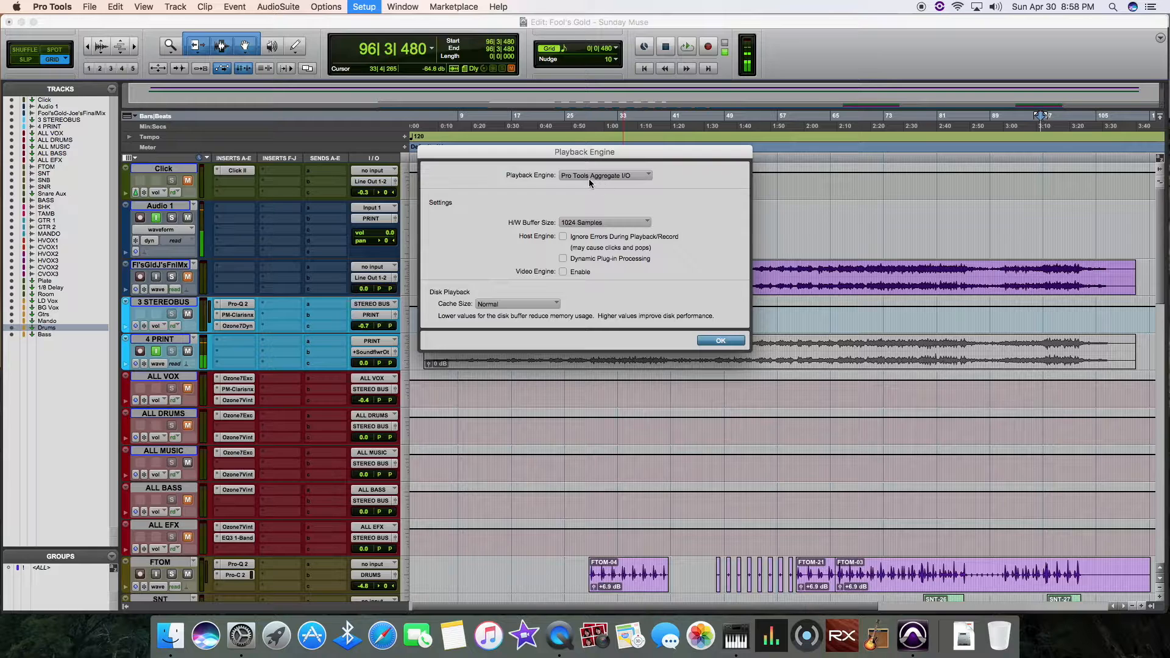
left_click(718, 341)
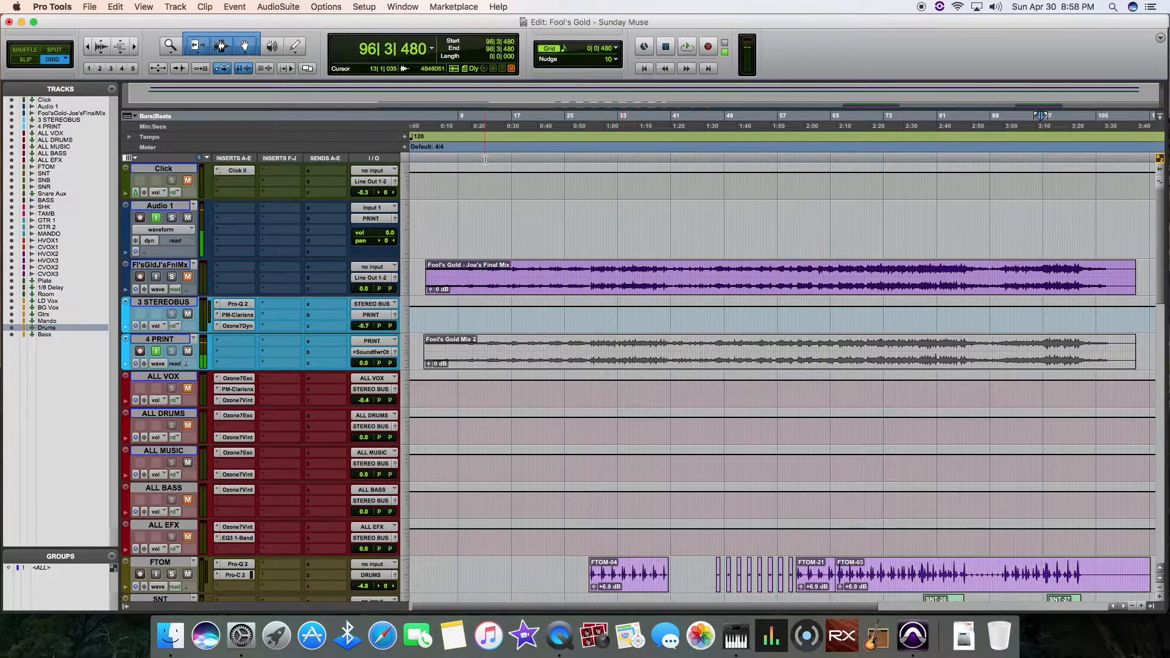
left_click(364, 7)
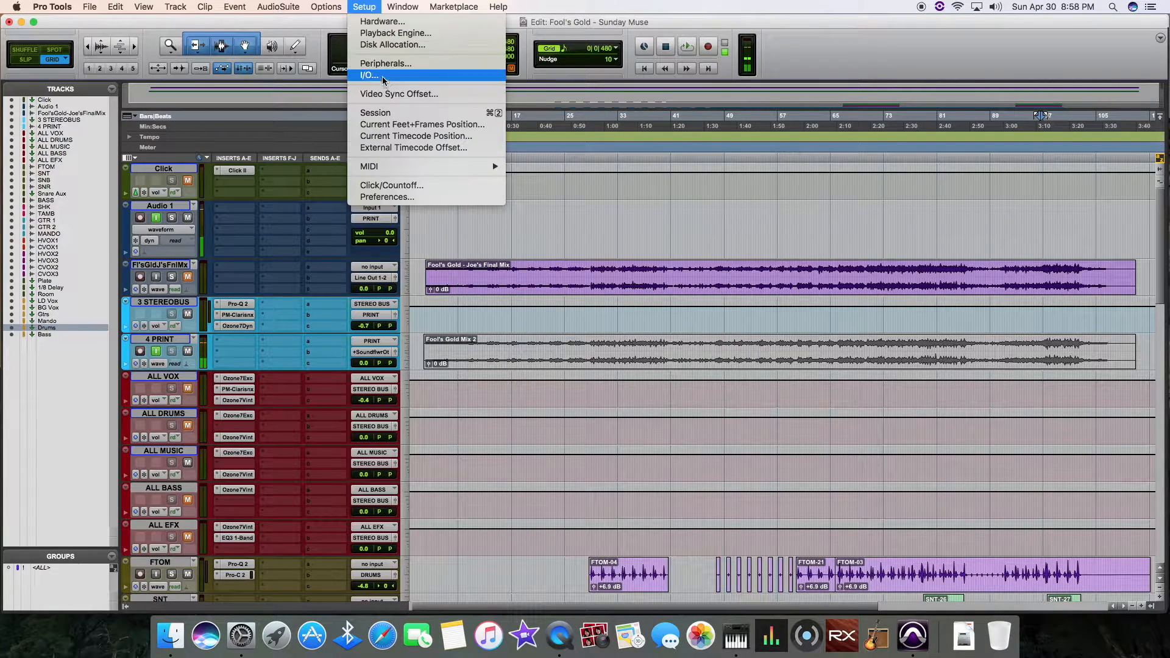
- Review the I/O Setup inputs 1–20 and the Soundflower Out output on channels 19–20
left_click(368, 75)
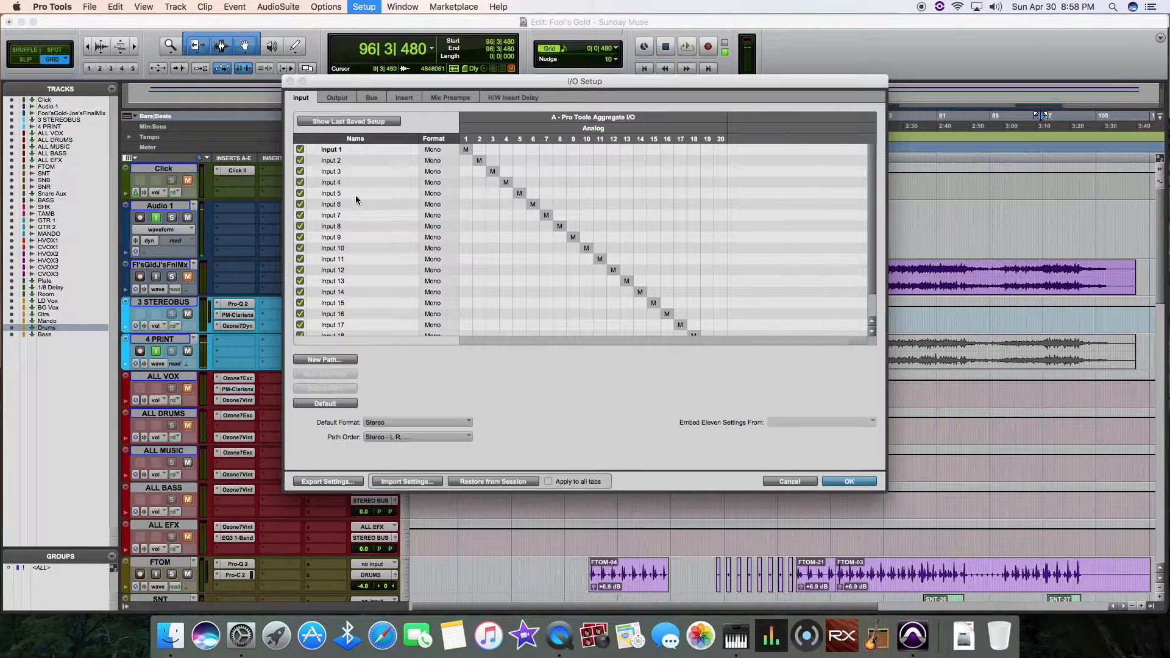
scroll("down", 3)
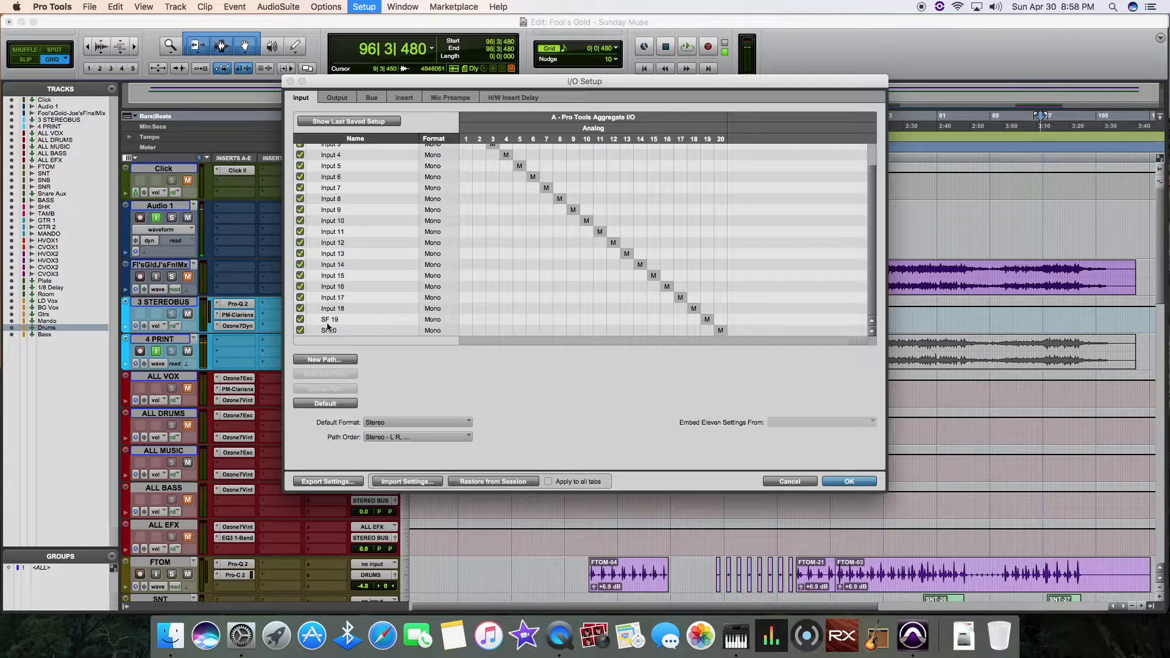
left_click(336, 97)
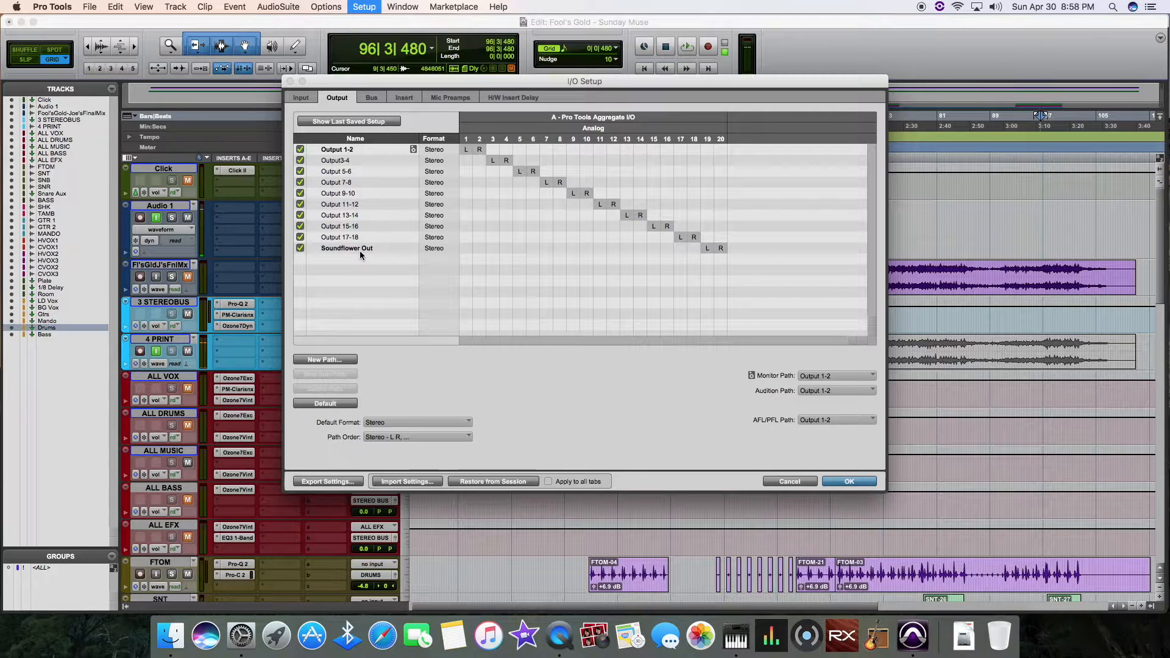
left_click(849, 481)
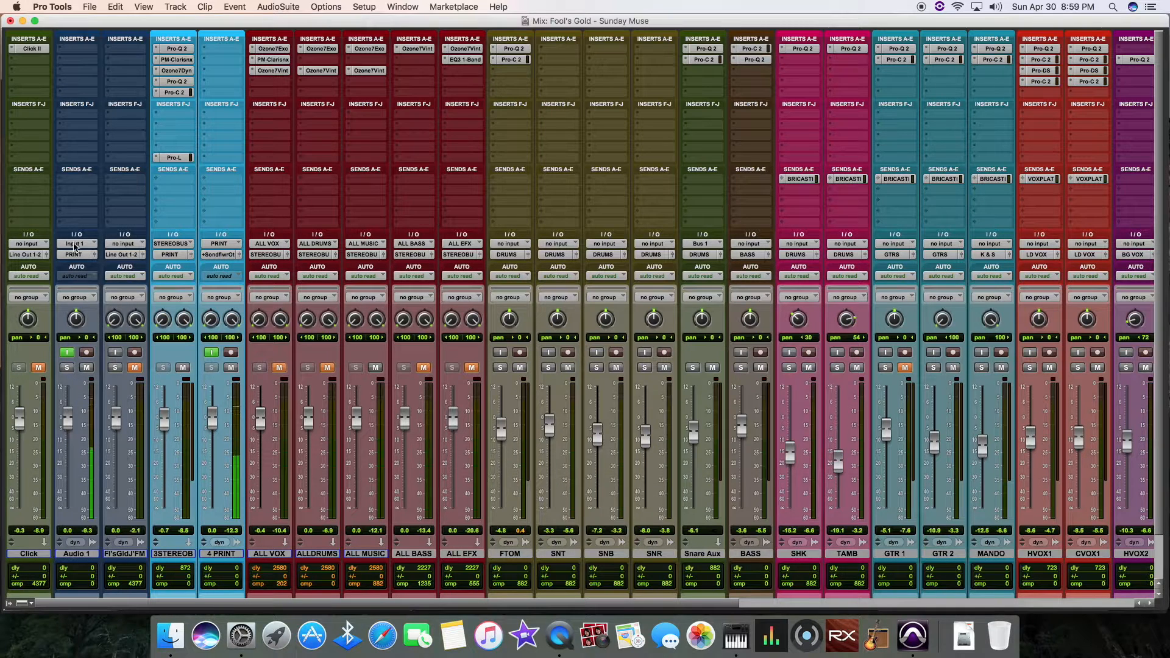
- Show the output assignment choices for the 4 PRINT track in the Mix window
left_click(76, 244)
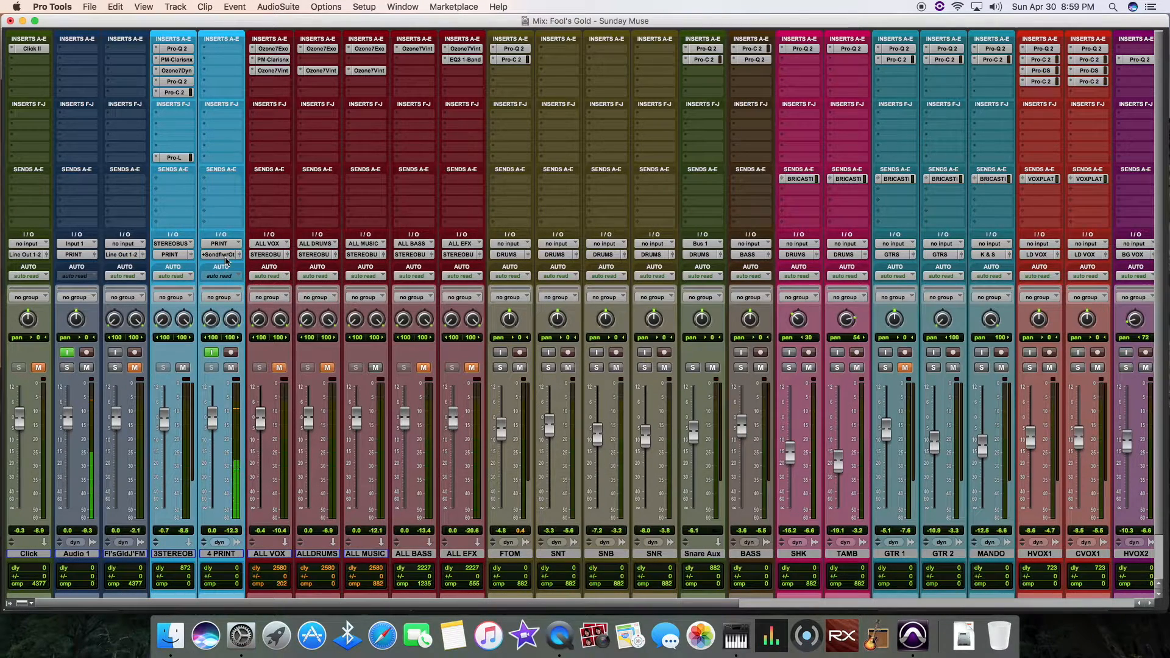
left_click(220, 253)
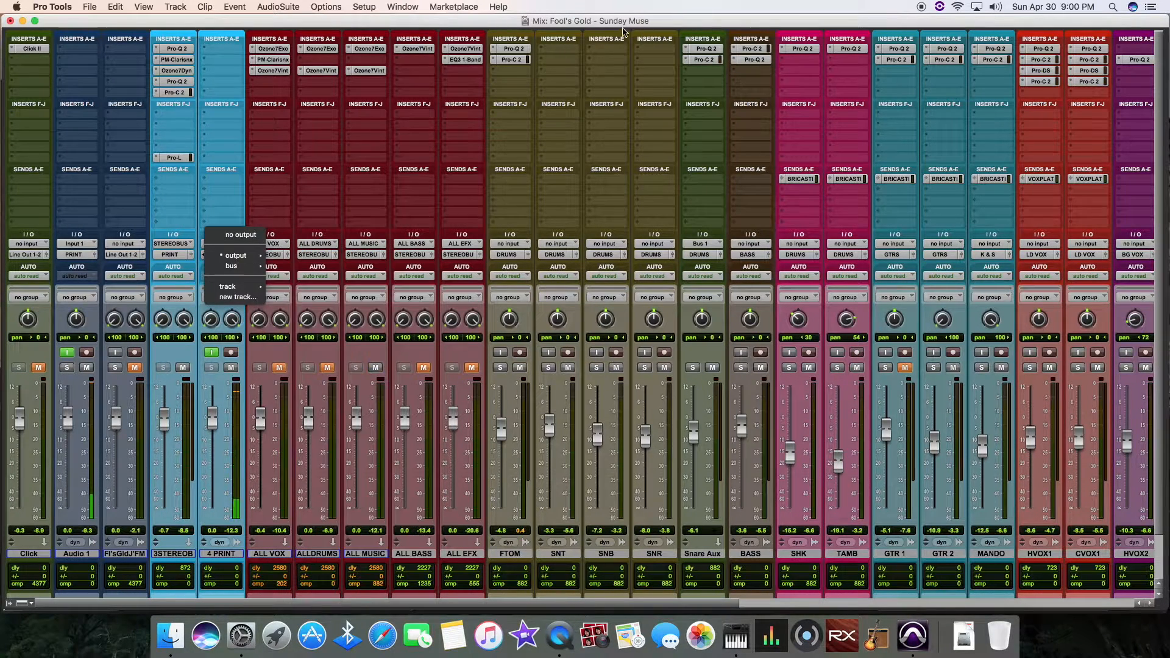
- Verify the 4 PRINT output selector shows both Soundflower Out and Line Out 1-2
left_click(234, 255)
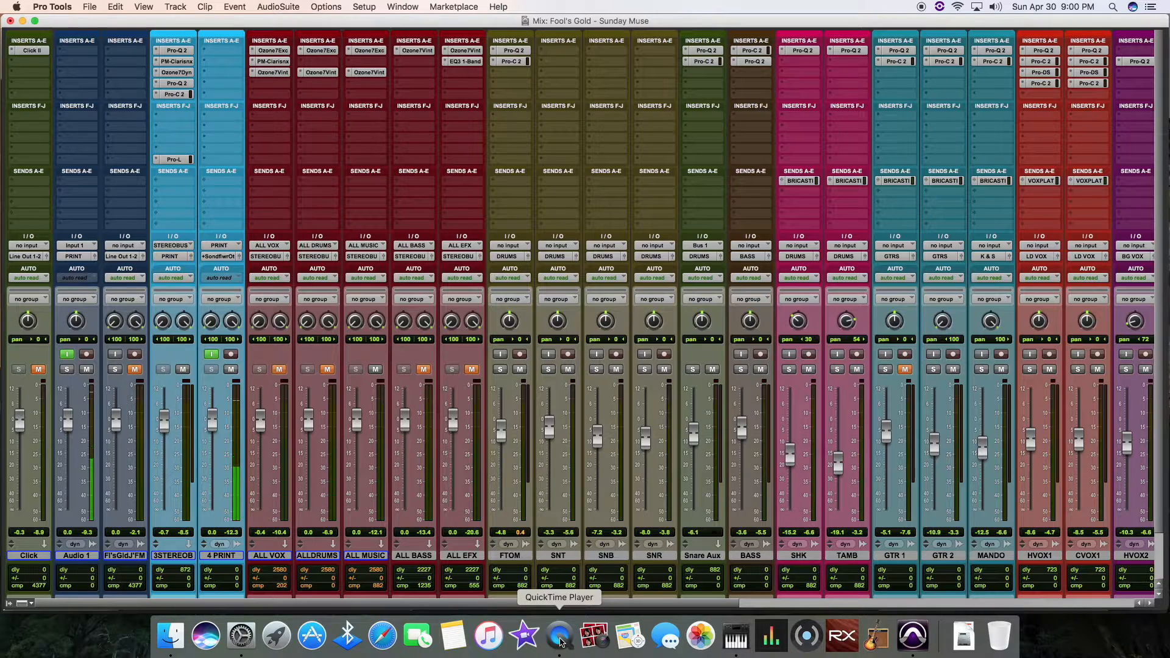
mouse_move(130, 8)
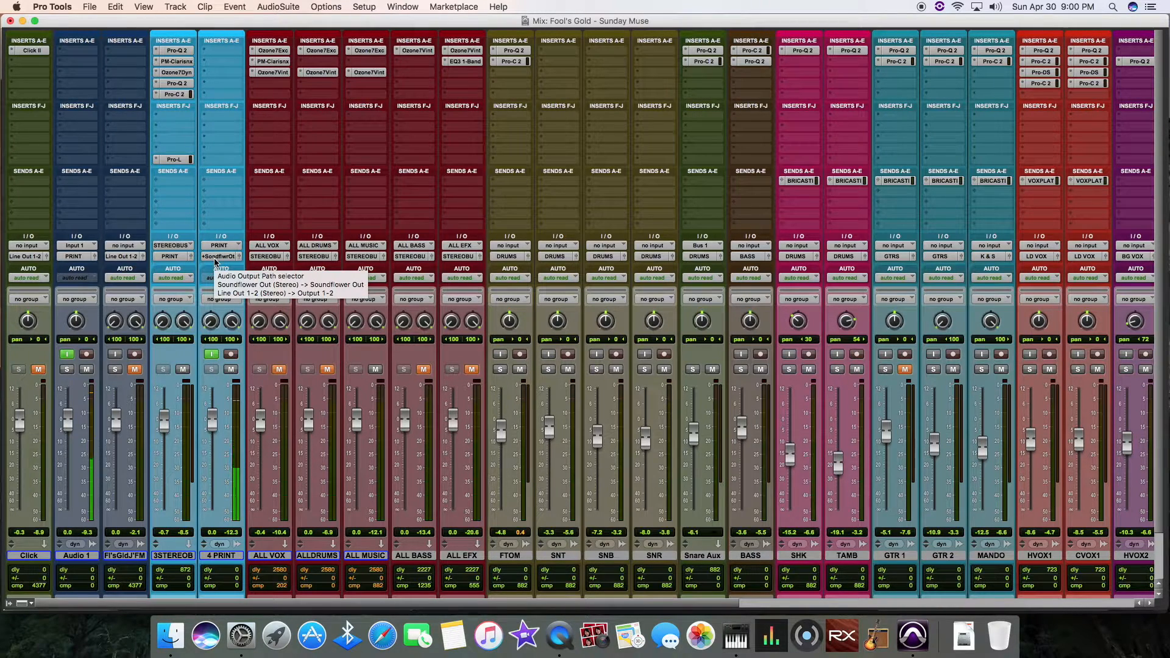
left_click(220, 245)
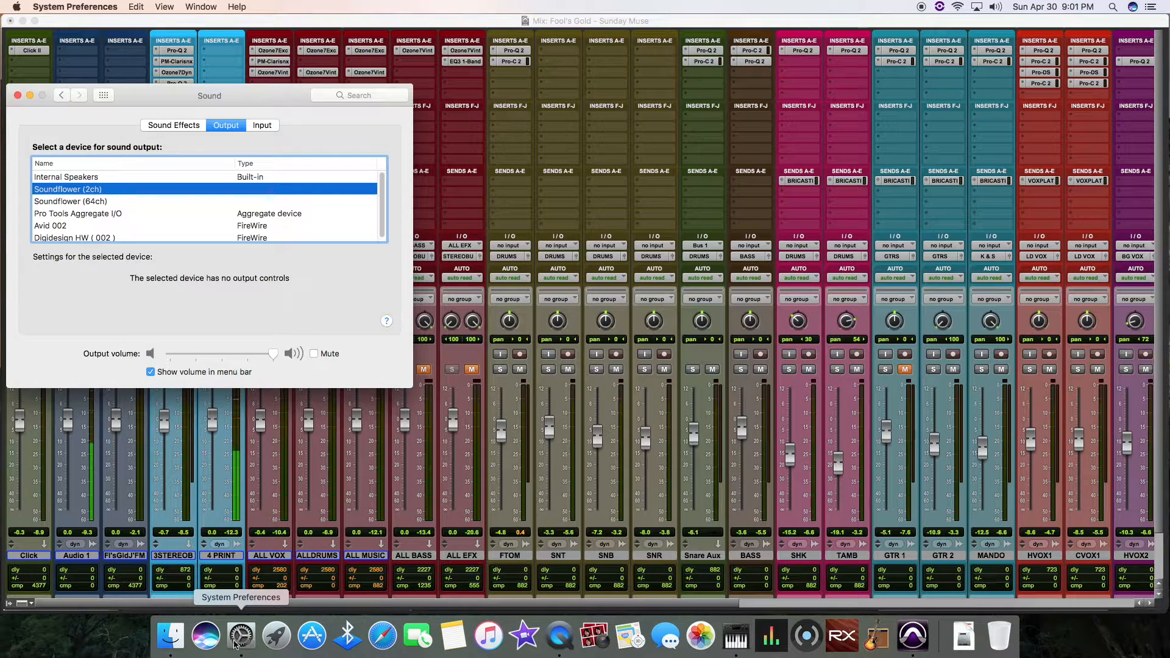
mouse_move(93, 221)
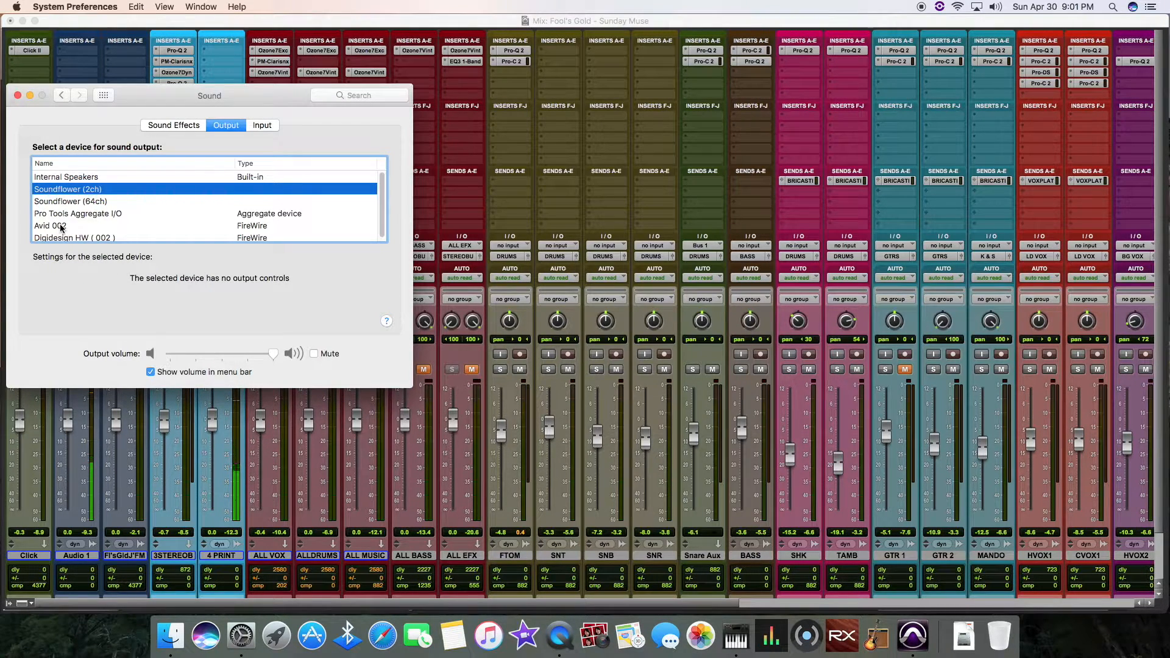
mouse_move(126, 220)
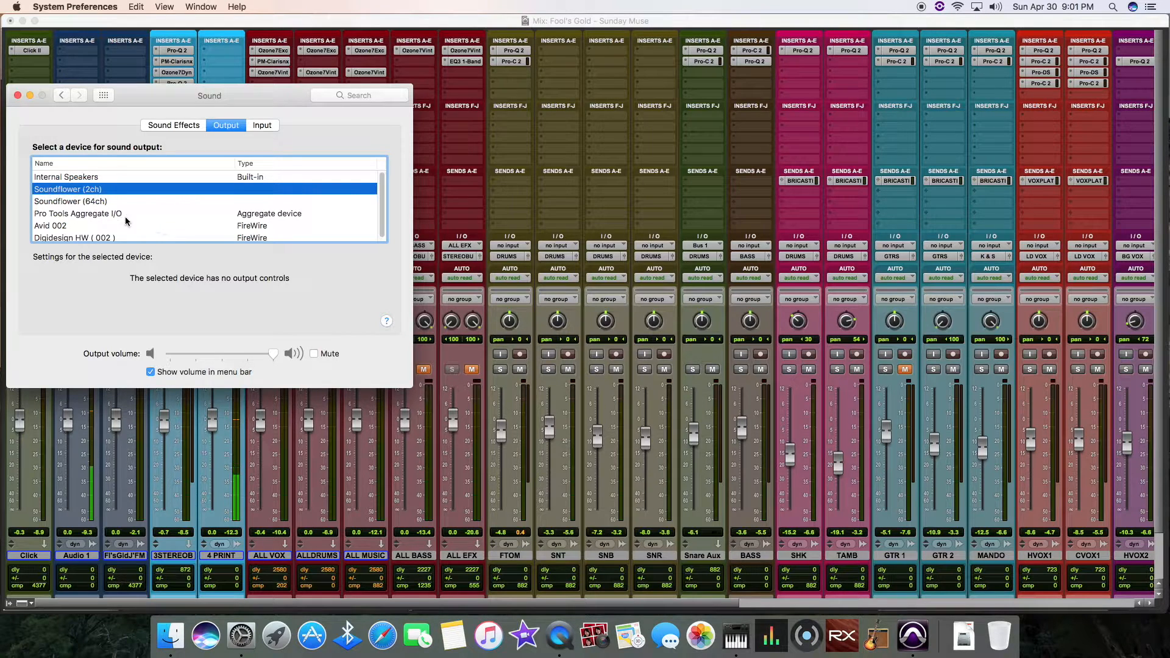